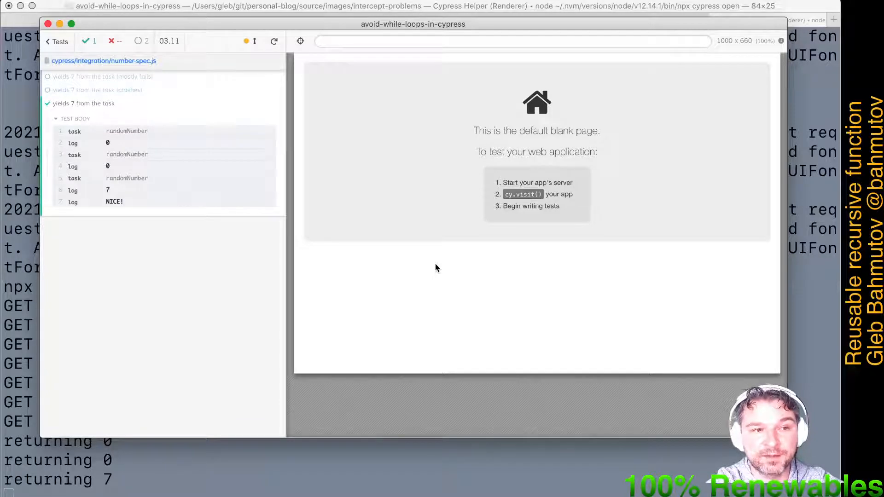
mouse_move(116, 192)
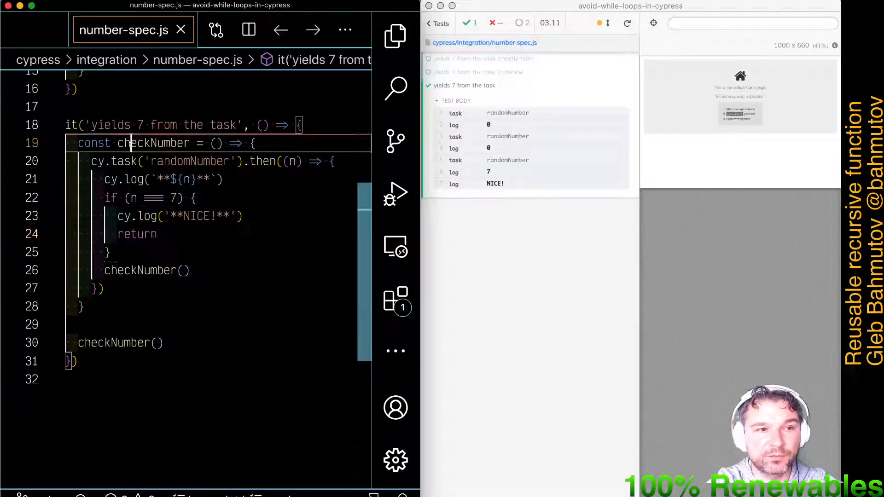
Step: Paste a copy of the 'yields 7 from the task' test below the original and start typing .only
double_click(153, 143)
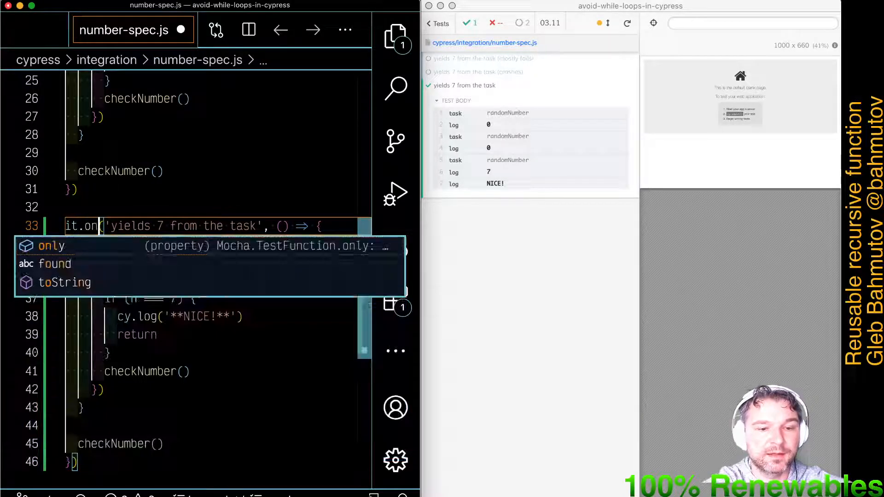
Step: Mark the copy it.only, title it '(recursive)', and declare const recurse = () => {}
key("Tab")
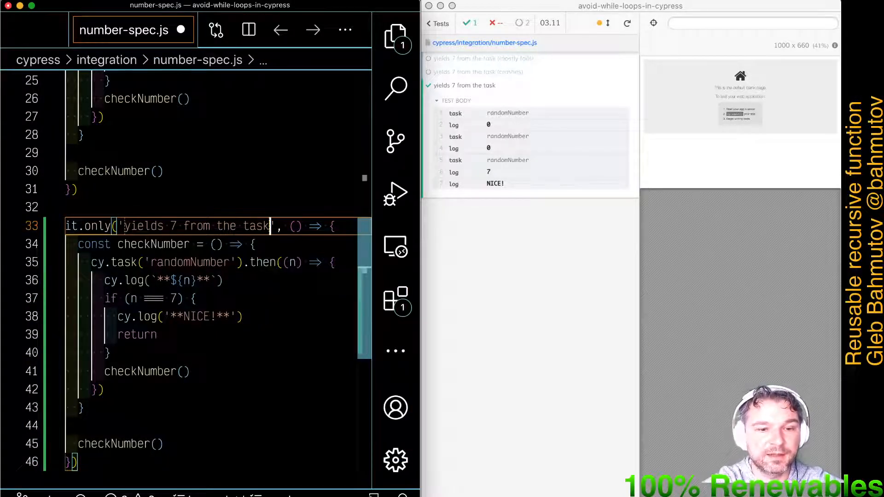
type("(recursive")
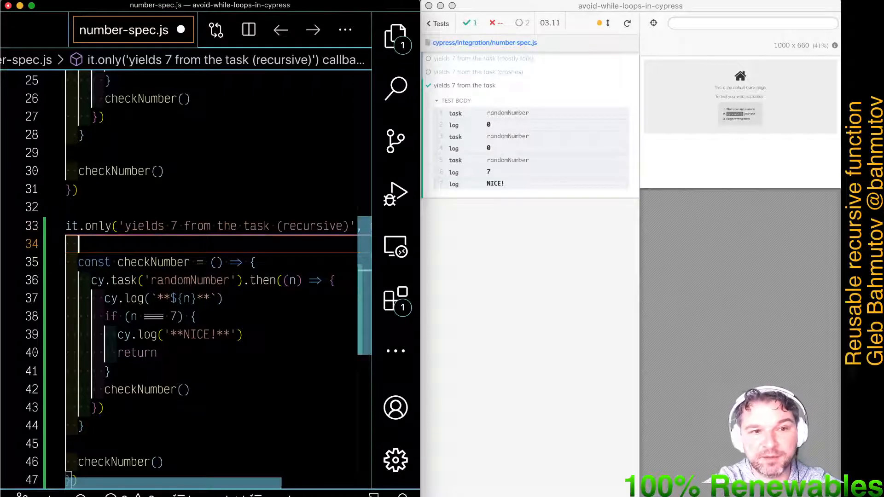
type("const")
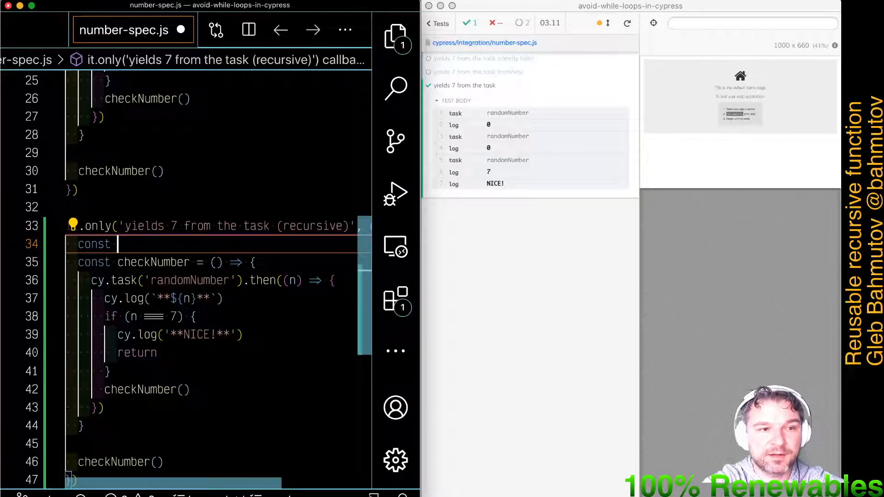
type("recurse = () => {")
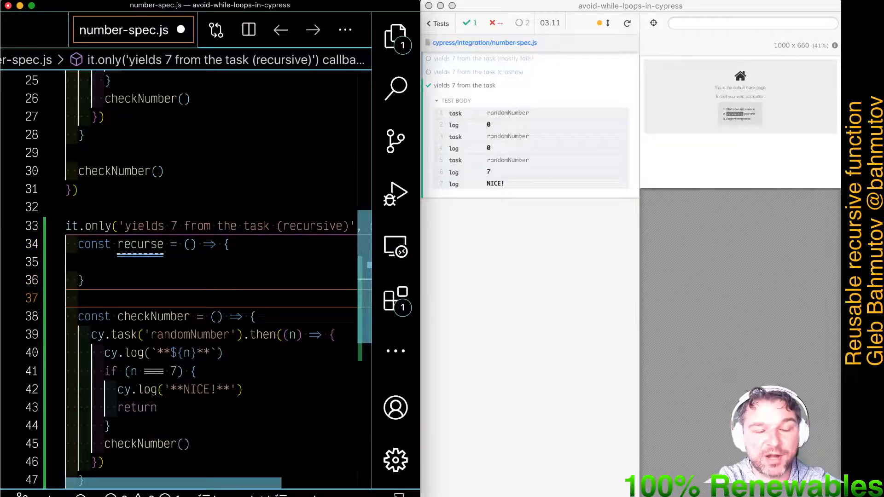
Step: Give recurse the parameter list (commandsFn, checkFn)
scroll("down", 3)
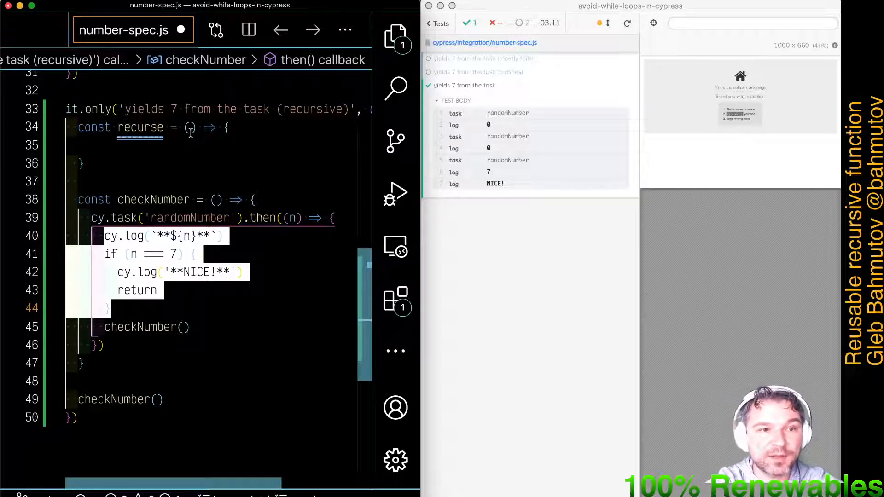
left_click(188, 128)
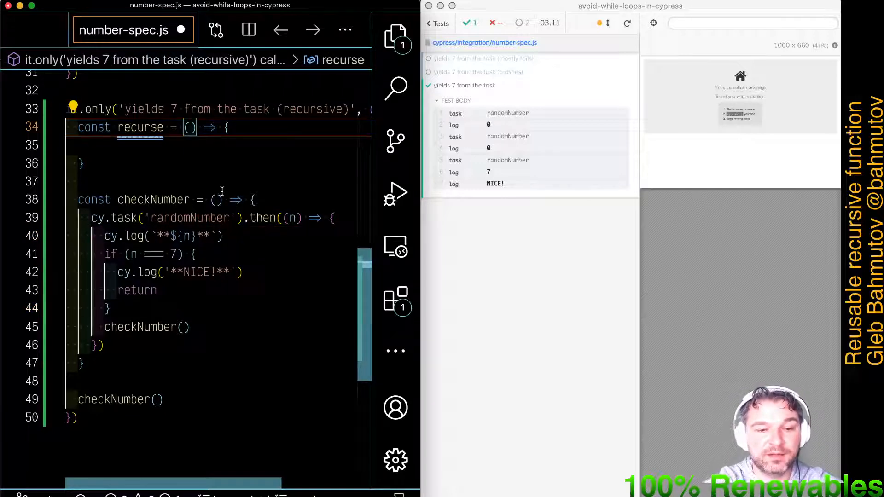
type("commandsFn,")
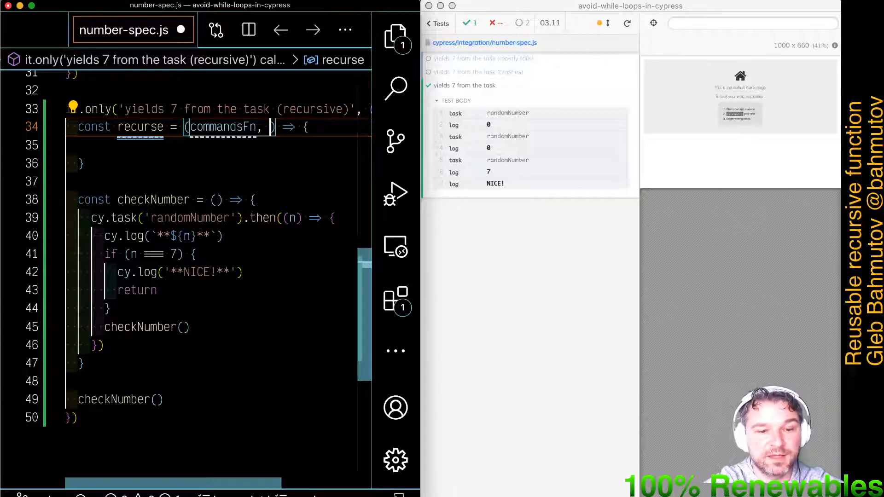
type("checkFn")
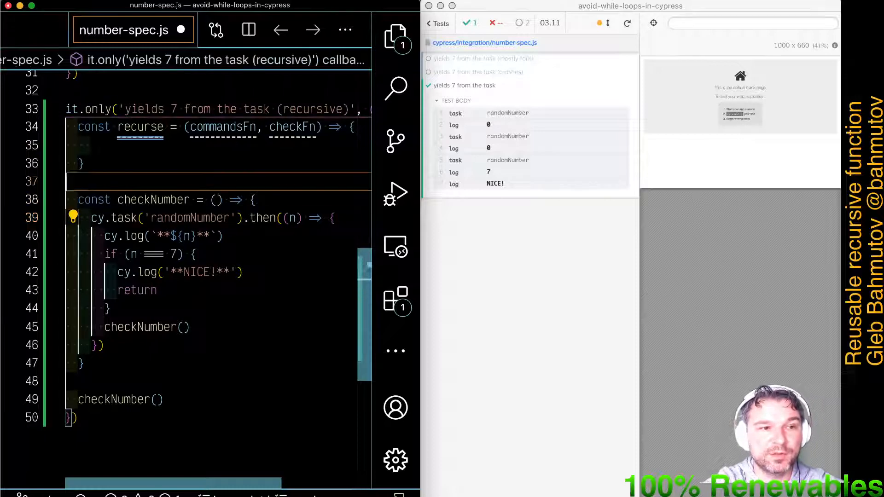
Step: Start recurse's body with commandsFn().then(x => ...)
type("commandsFn")
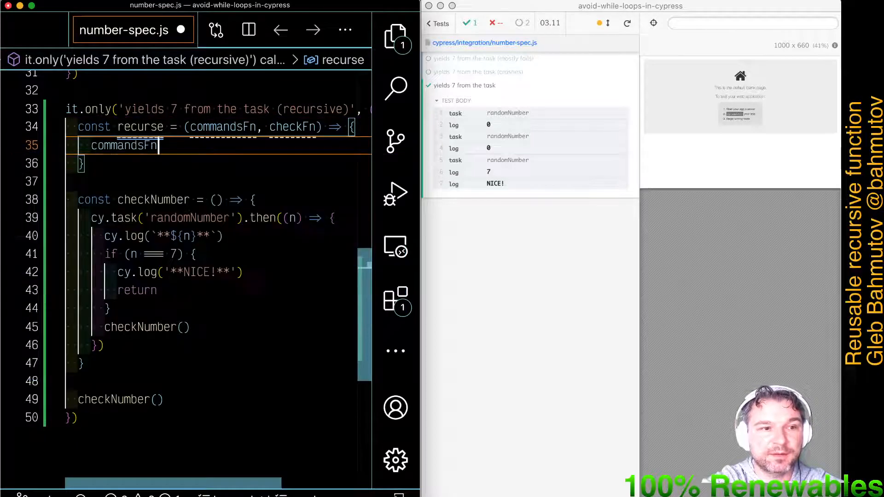
type("()")
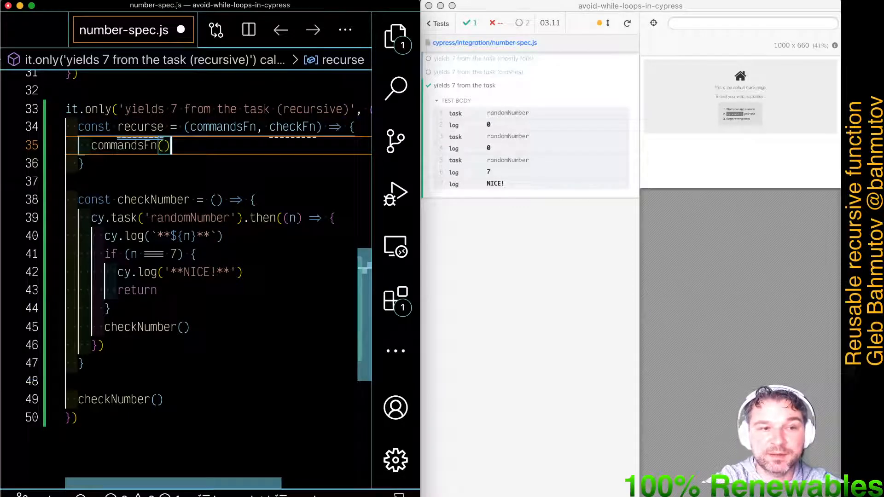
type(".")
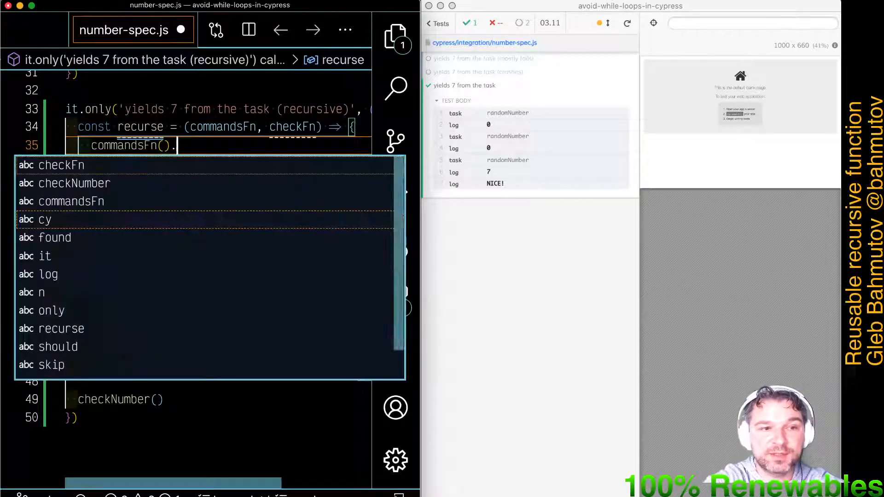
type(".then()")
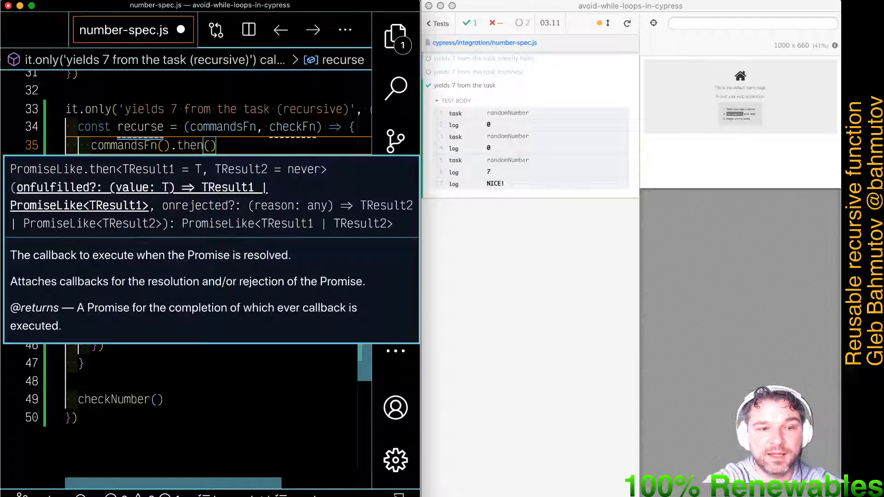
type("x => {")
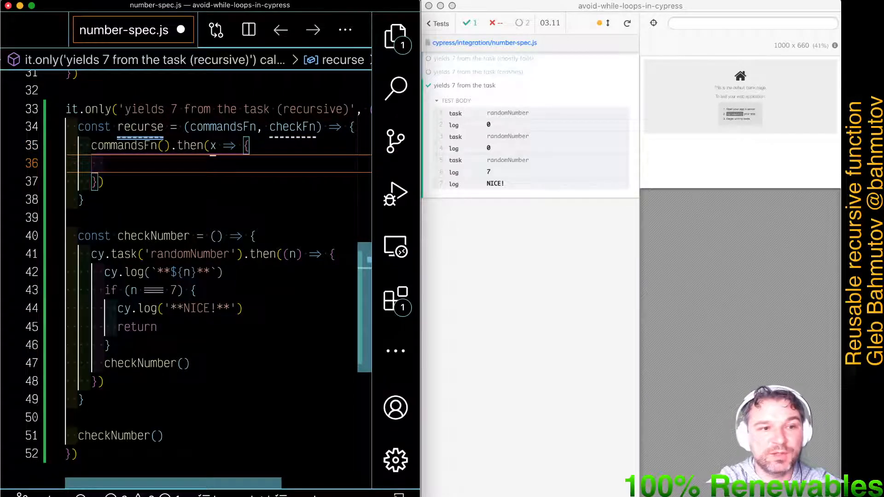
mouse_move(212, 146)
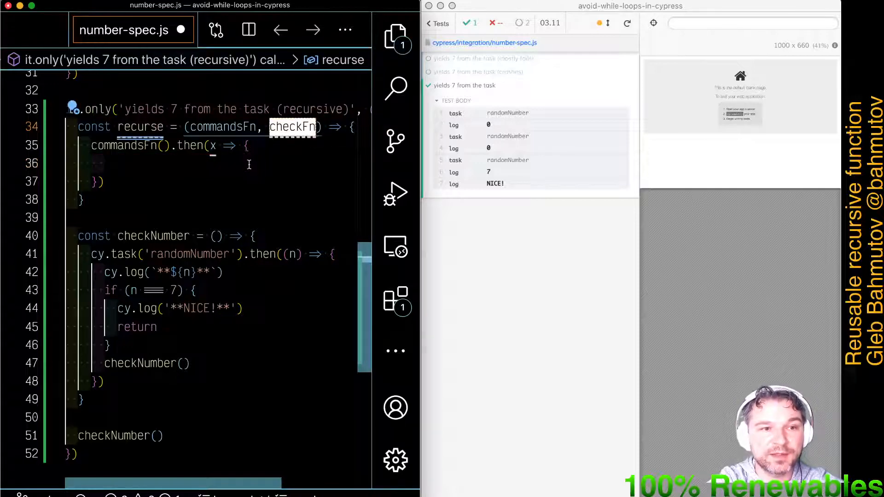
Step: Inside then, log NICE and return if checkFn(x), else call recurse(commandsFn, checkFn)
type("if (checkFn(x)) {")
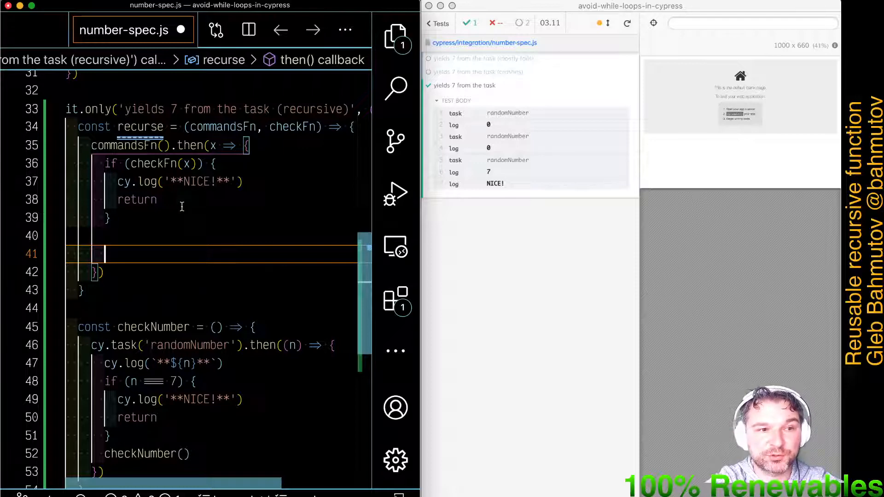
mouse_move(240, 427)
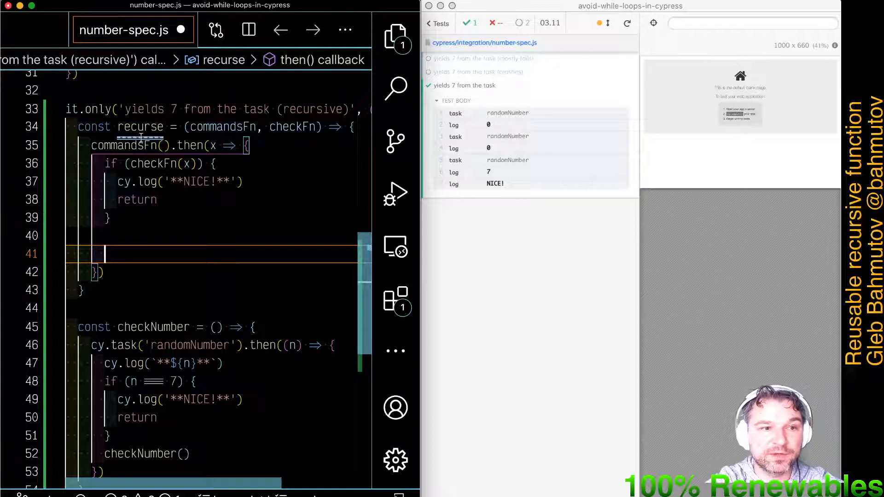
left_click(240, 345)
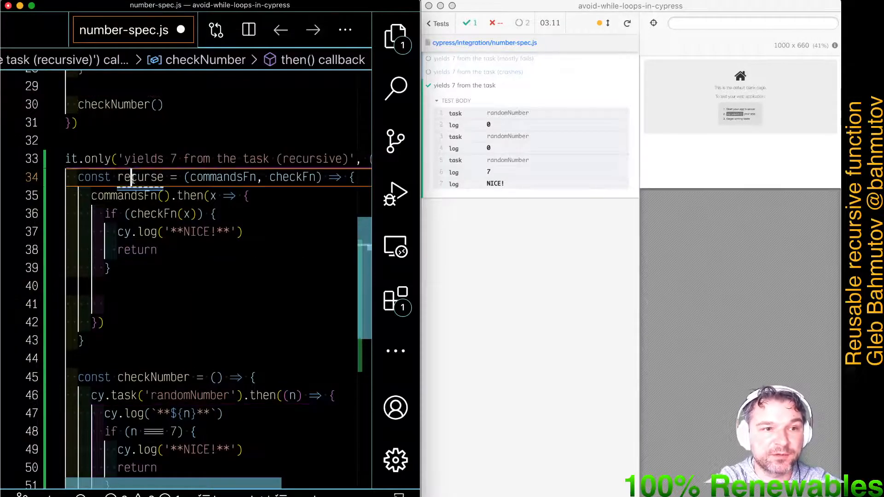
type("recurse(commandsFn, checkFn")
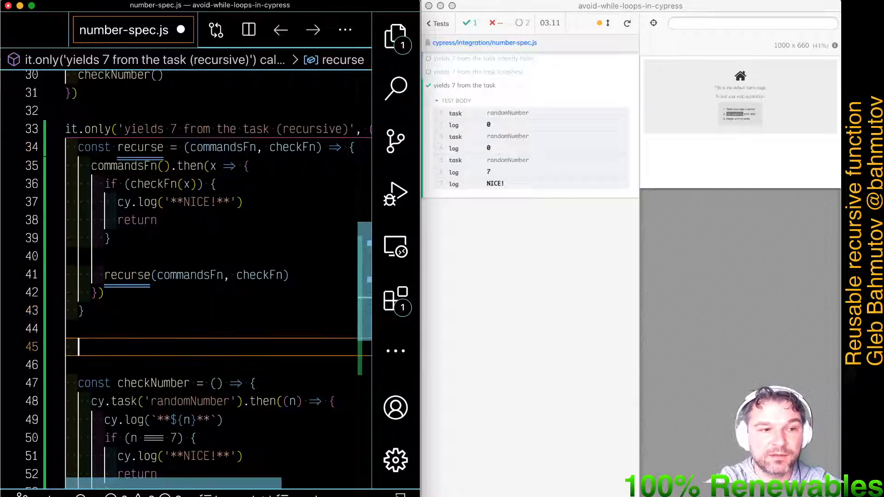
Step: Call recurse(() => cy.task('randomNumber'), (n) => n === 7), with arguments on separate lines
scroll("down", 3)
type("recurse")
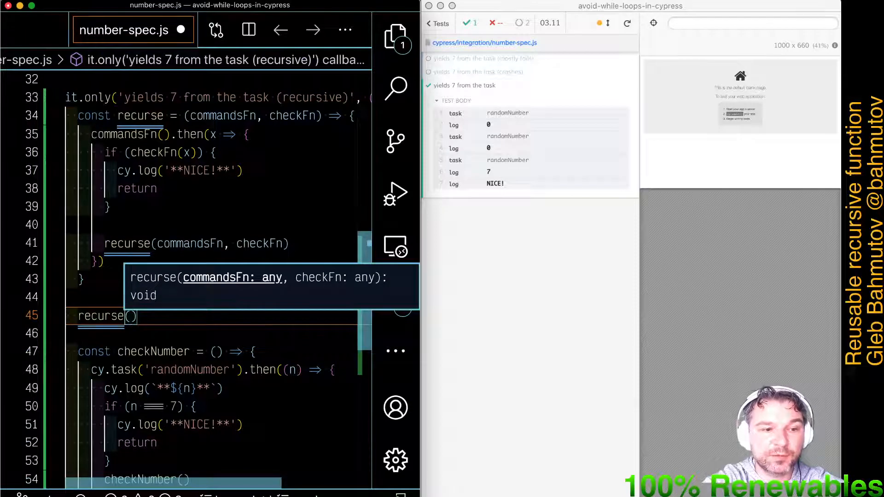
type("() => cy.task('randomNumber'),)")
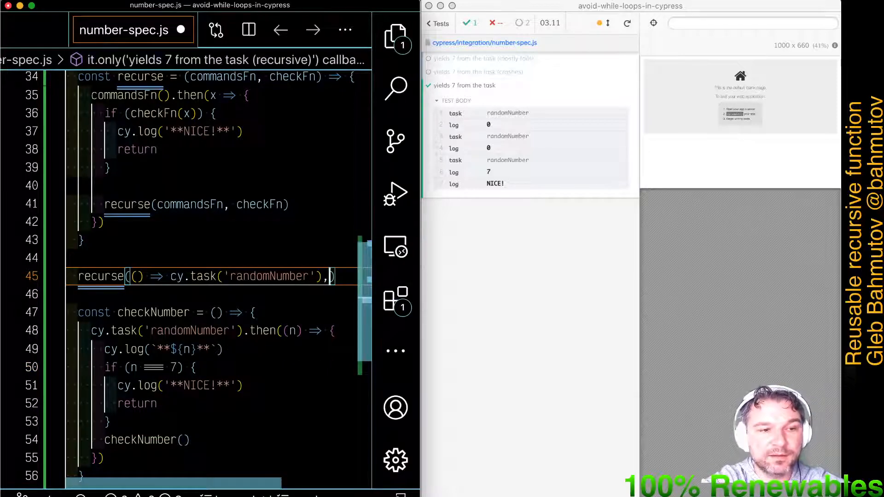
key("Enter")
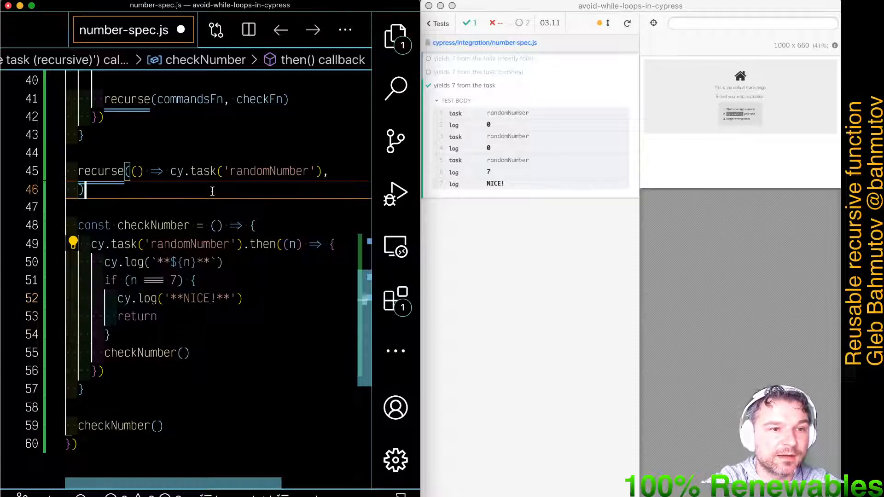
key("Enter")
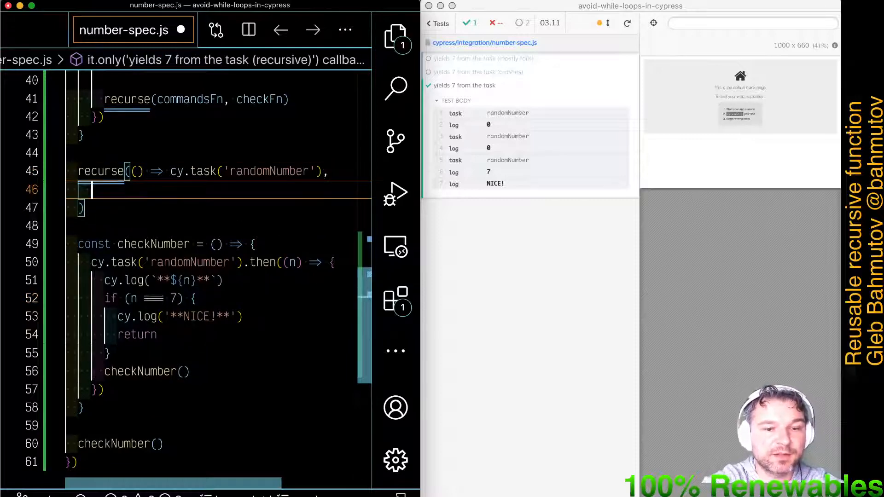
type("(n)")
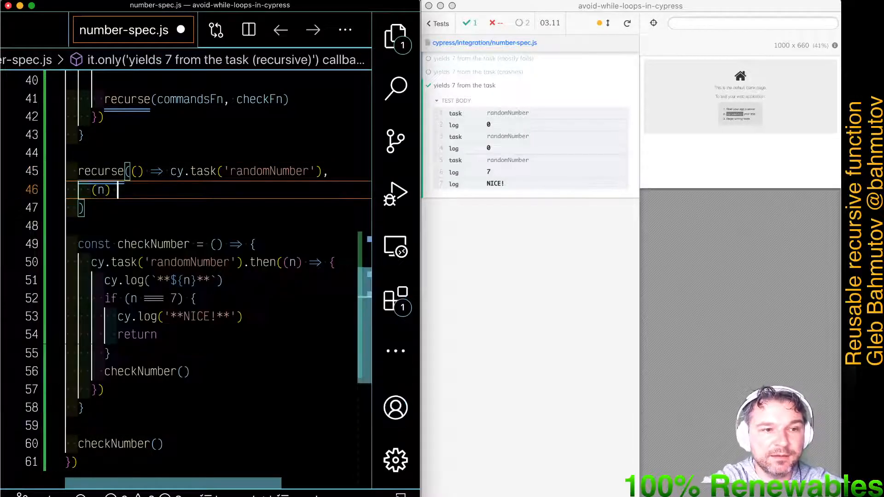
type("=> n === 7,")
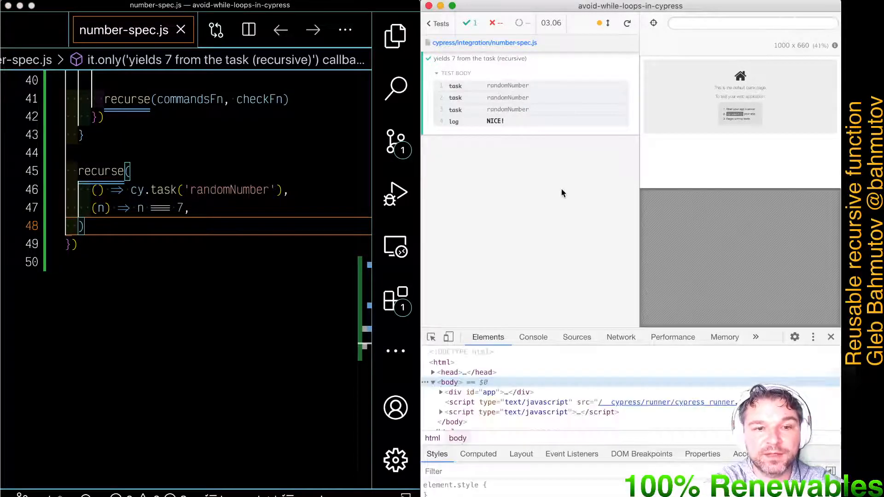
Step: View the Console, pin the third randomNumber task's snapshot, then select the recurse name
left_click(533, 337)
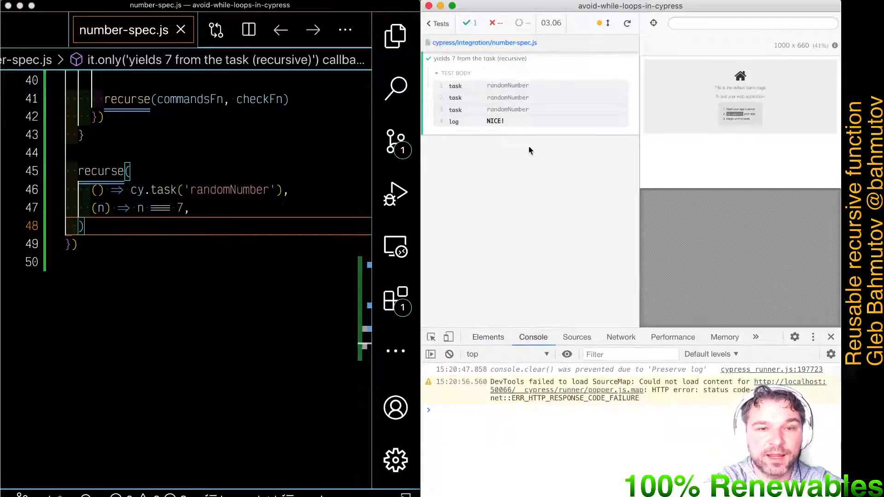
left_click(455, 86)
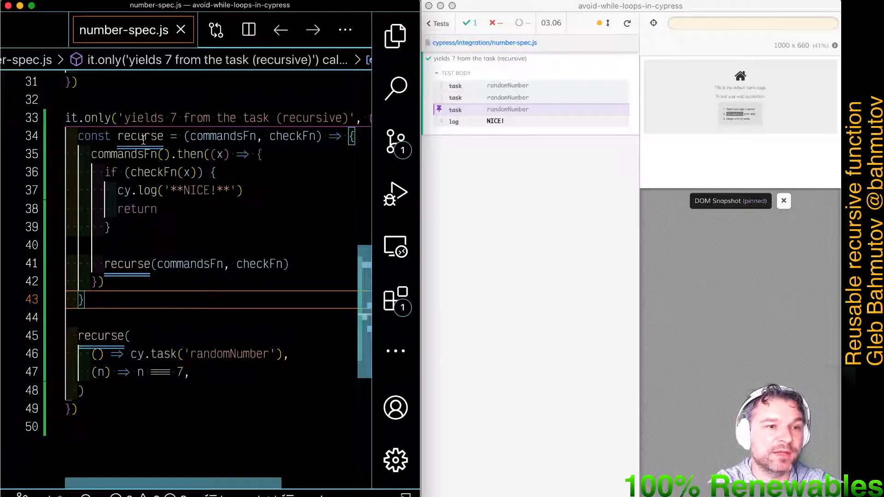
double_click(140, 136)
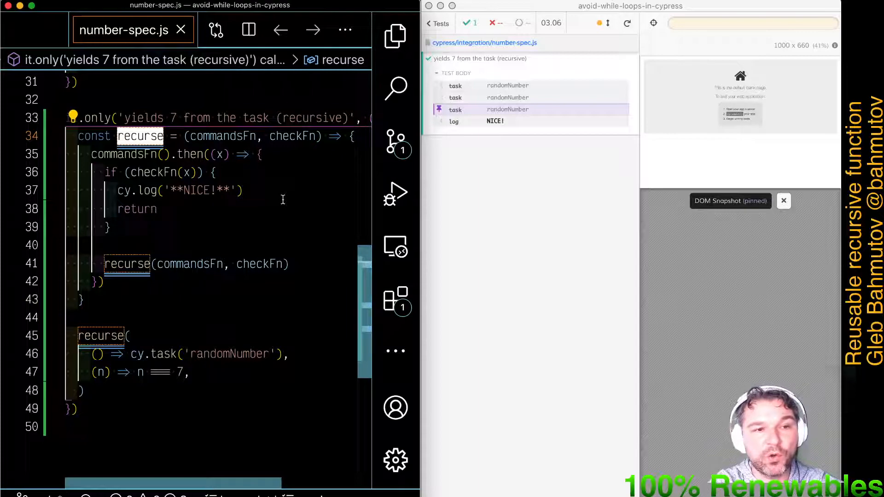